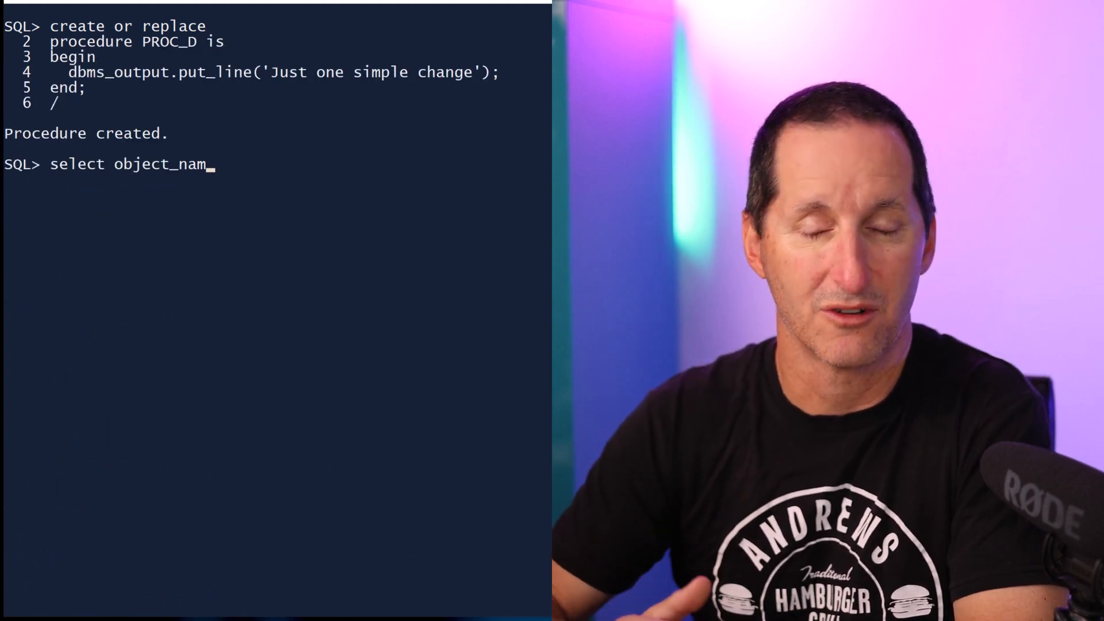
{"action": "type", "text": "e, status"}
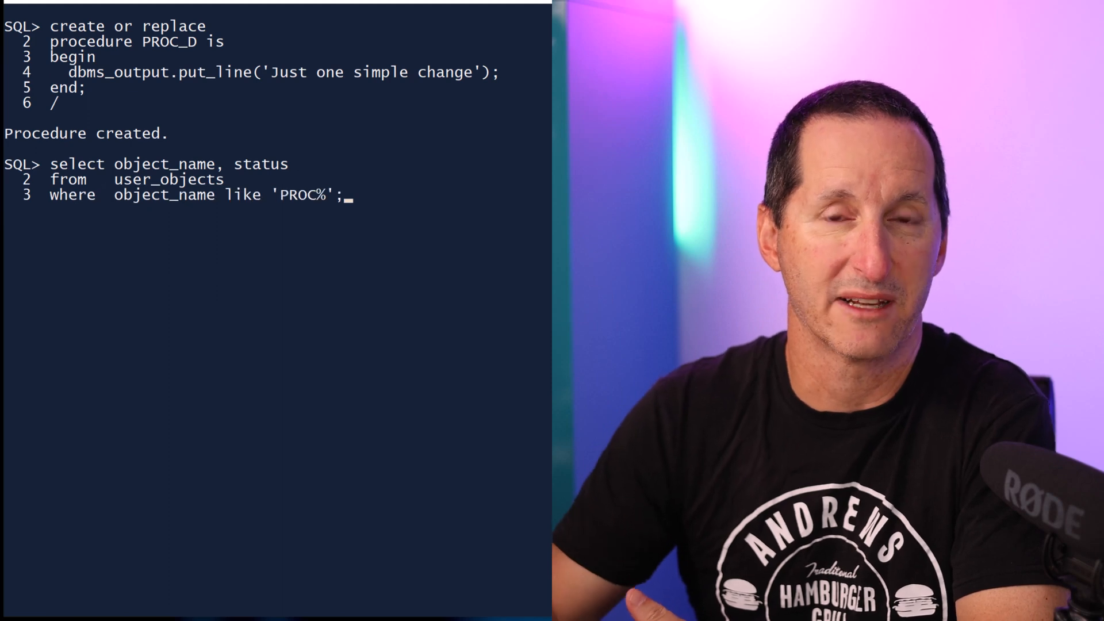